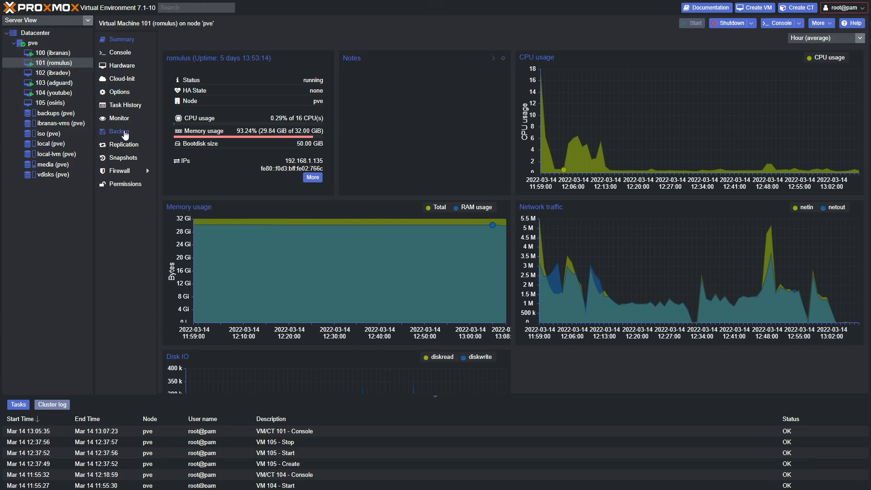
- Show the stored configuration of VM 101's most recent backup from its Backup panel
{"action": "left_click", "coordinate": [119, 131]}
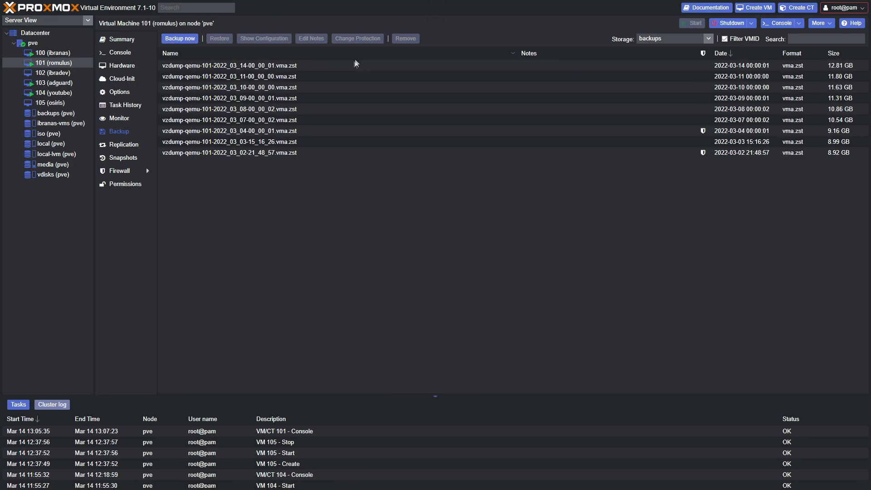
{"action": "left_click", "coordinate": [227, 65]}
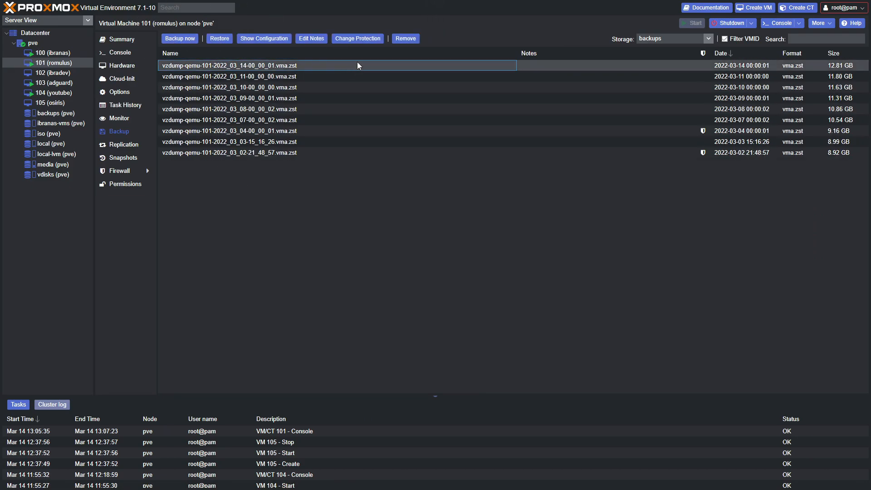
{"action": "mouse_move", "coordinate": [366, 69]}
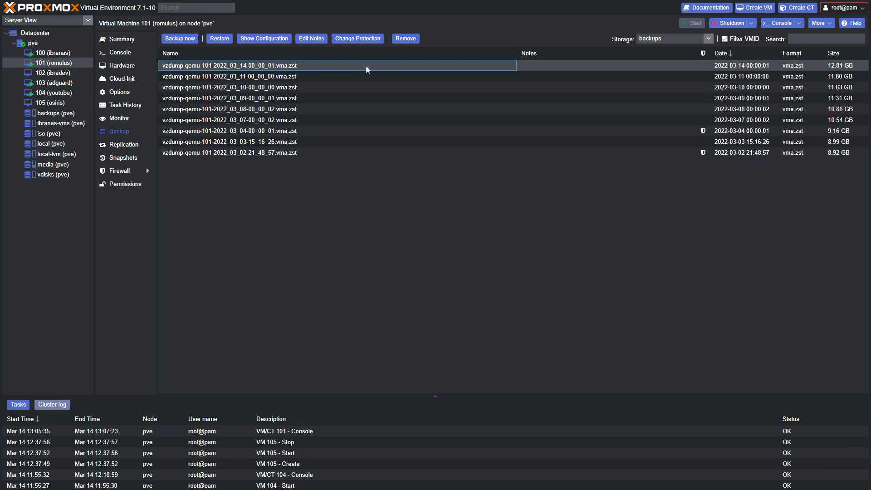
{"action": "left_click", "coordinate": [264, 38]}
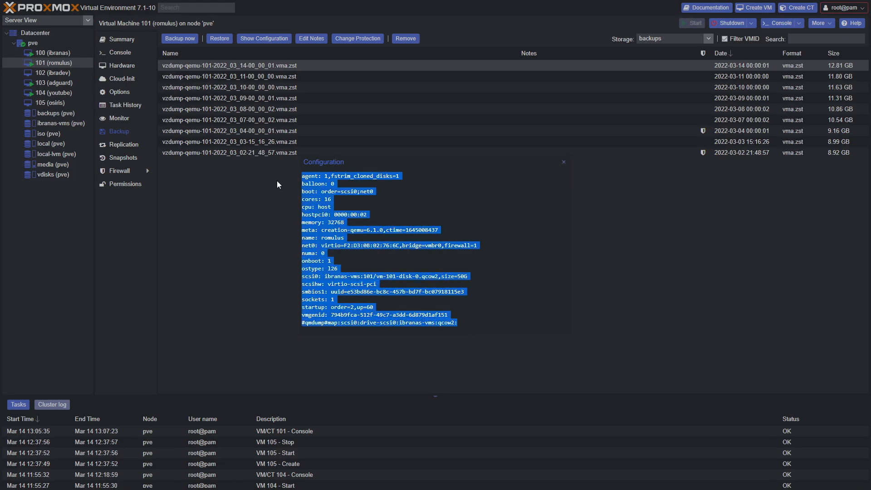
{"action": "mouse_move", "coordinate": [297, 214]}
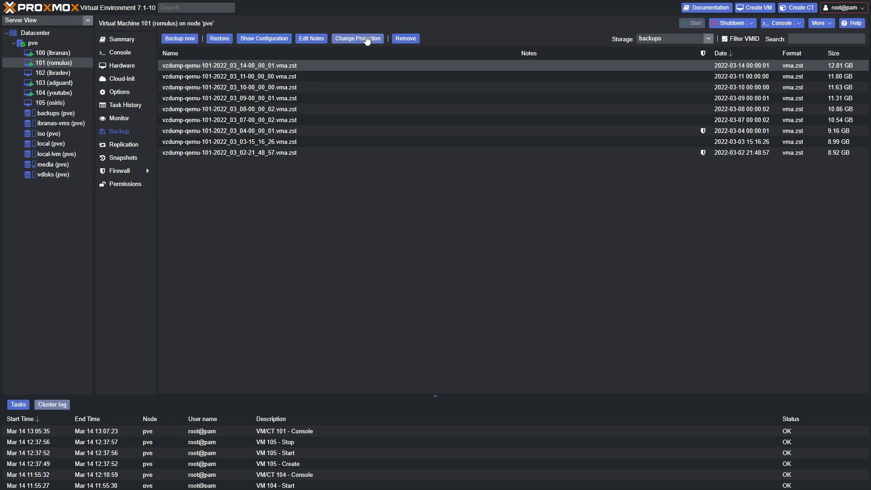
{"action": "mouse_move", "coordinate": [390, 49]}
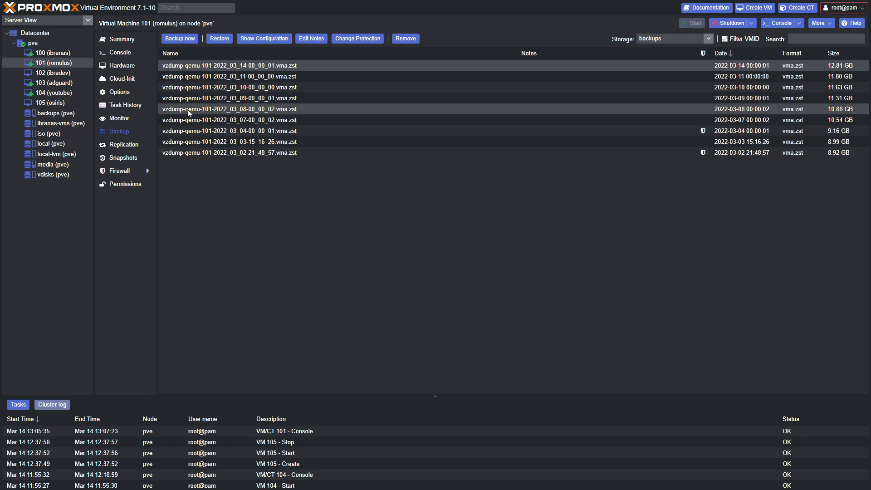
- Go to the Datacenter view and show its scheduled backup jobs list
{"action": "left_click", "coordinate": [35, 33]}
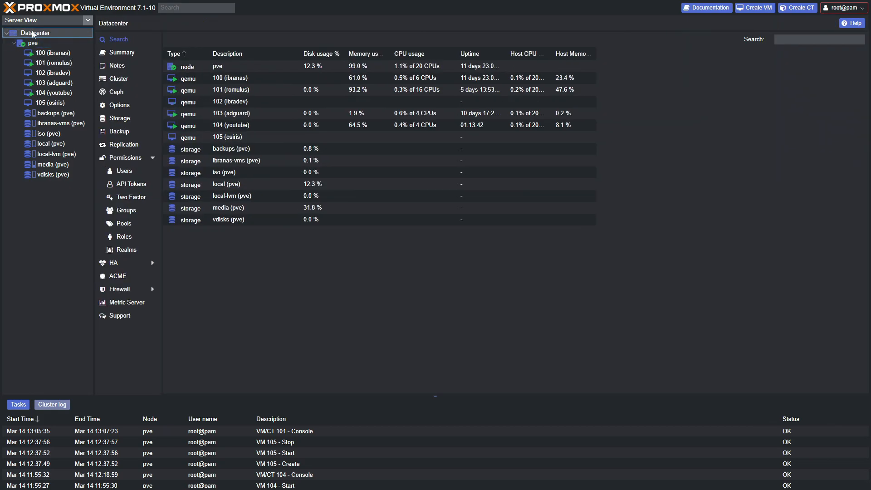
{"action": "mouse_move", "coordinate": [117, 131]}
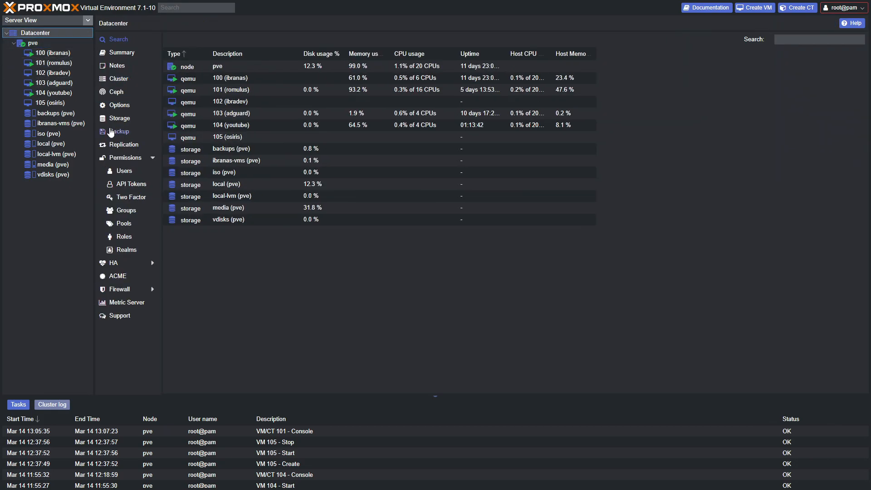
{"action": "left_click", "coordinate": [119, 131]}
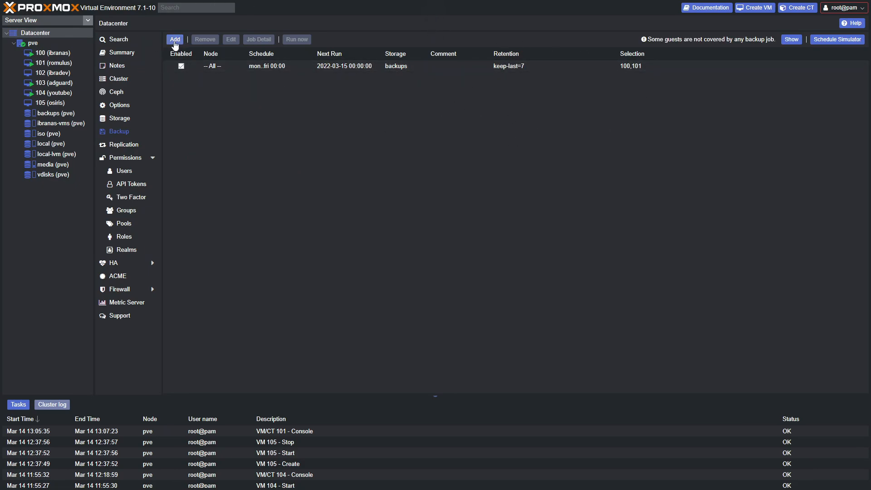
- Start a new backup job on node pve targeting the backups storage, scheduled daily at 21:00
{"action": "left_click", "coordinate": [174, 39]}
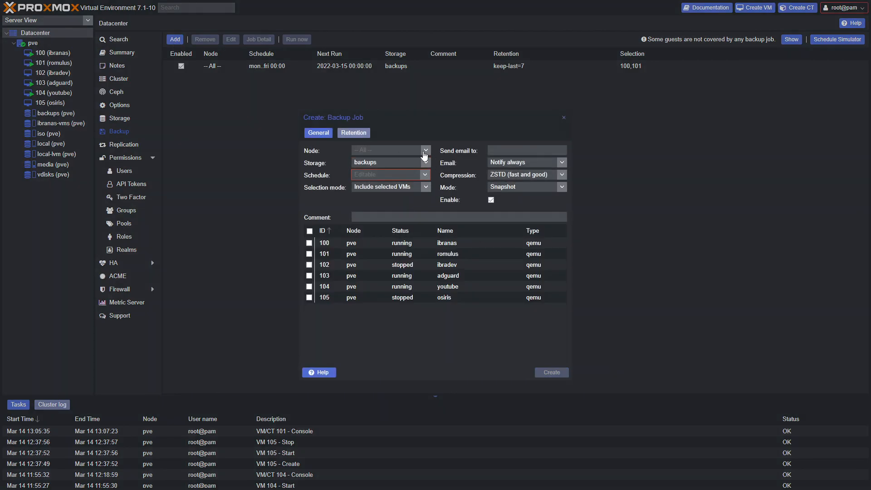
{"action": "left_click", "coordinate": [425, 151]}
{"action": "type", "text": "pve"}
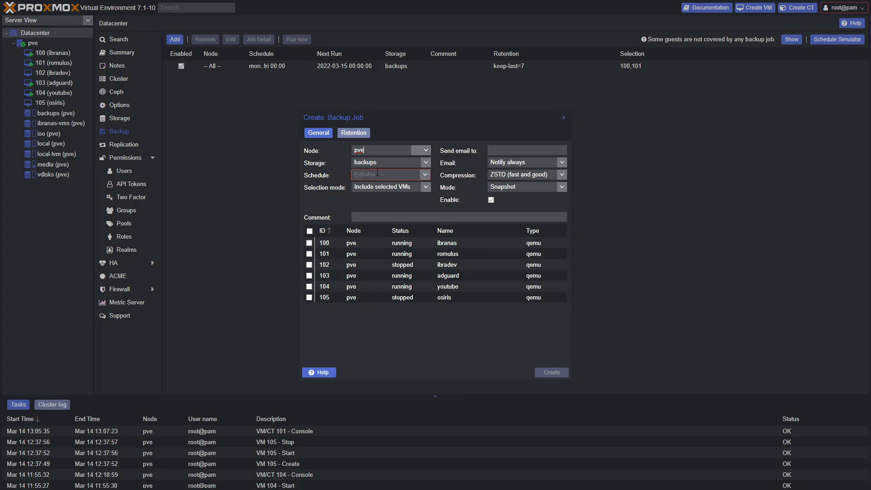
{"action": "left_click", "coordinate": [425, 163]}
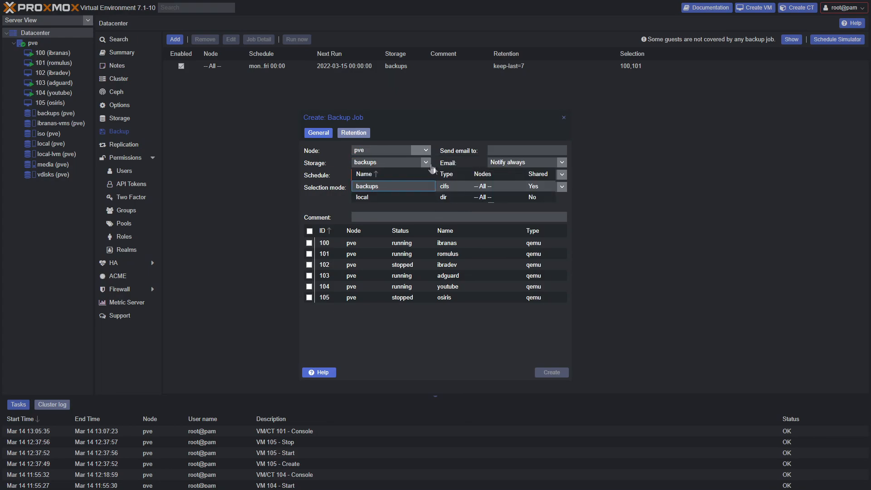
{"action": "left_click", "coordinate": [425, 174]}
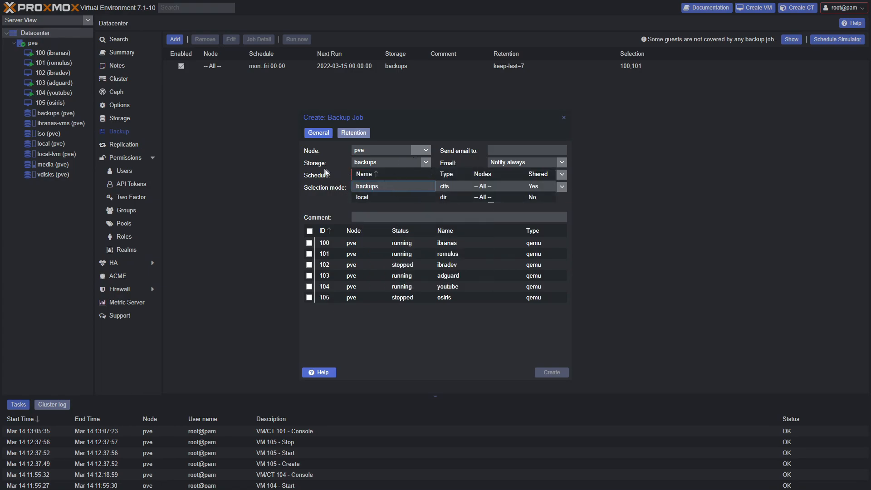
{"action": "left_click", "coordinate": [425, 174]}
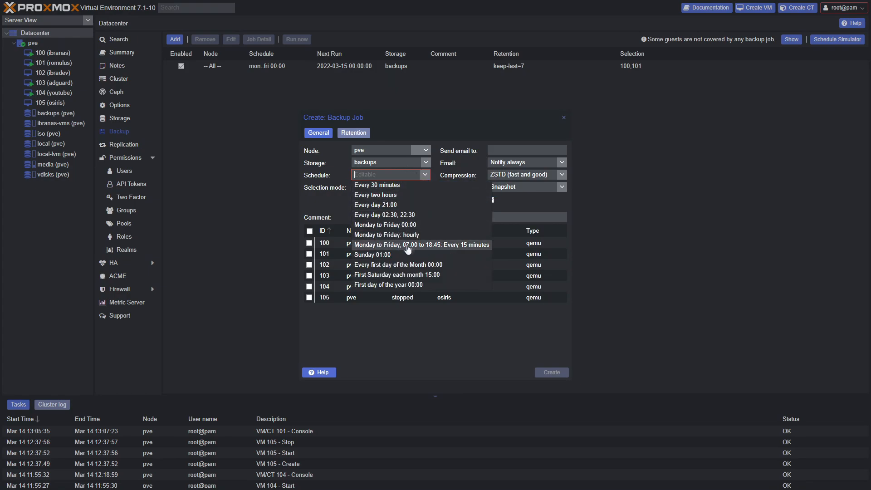
{"action": "mouse_move", "coordinate": [402, 205]}
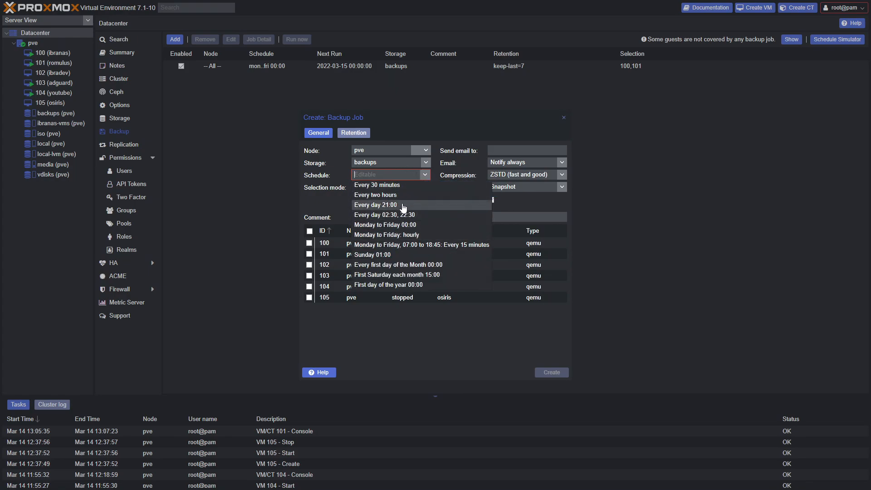
{"action": "left_click", "coordinate": [376, 205]}
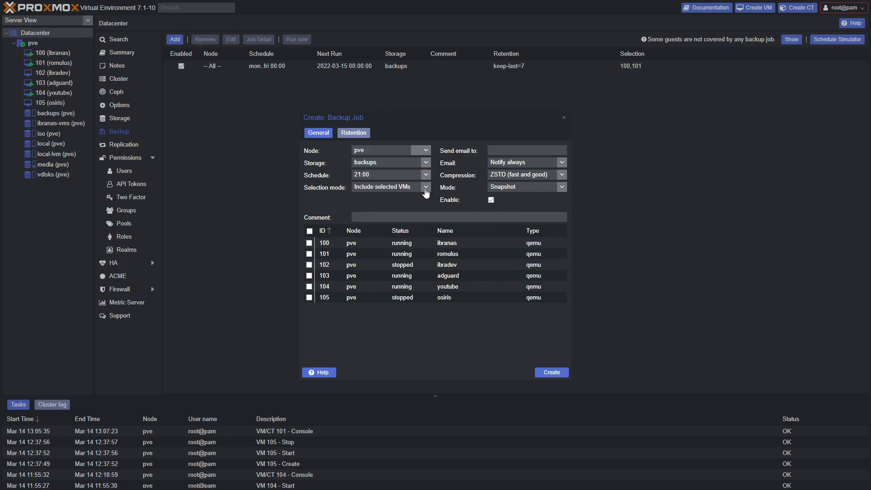
- Include only VM 101 romulus in the job and keep Snapshot as the backup mode
{"action": "left_click", "coordinate": [426, 186]}
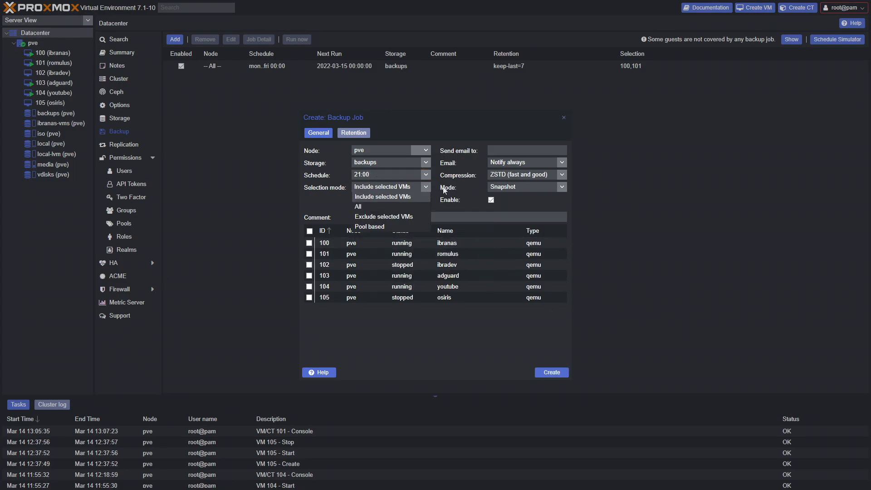
{"action": "mouse_move", "coordinate": [285, 71]}
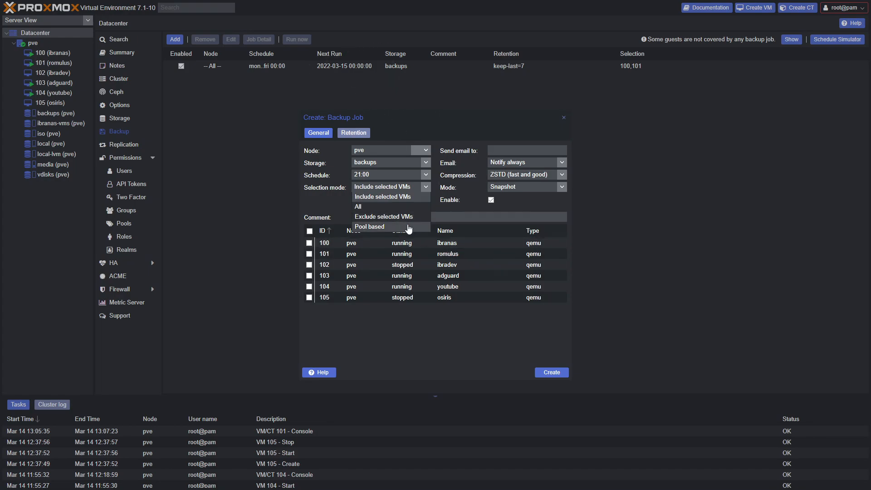
{"action": "mouse_move", "coordinate": [393, 224]}
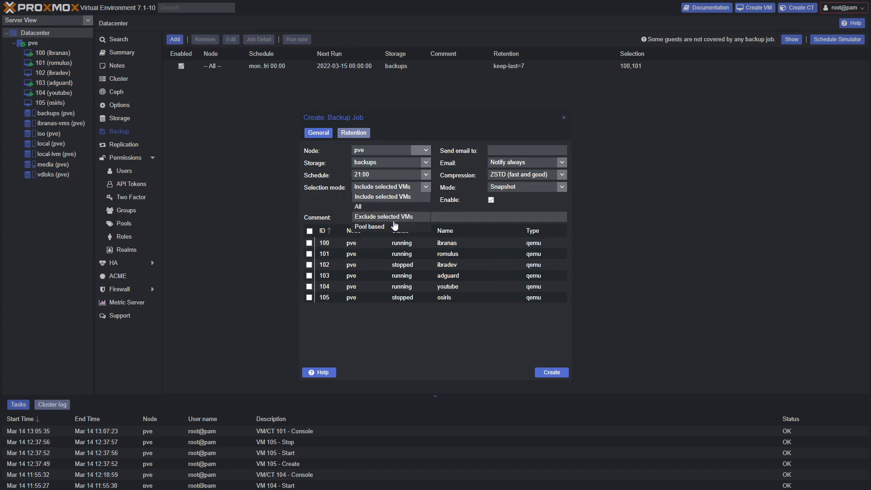
{"action": "mouse_move", "coordinate": [375, 206]}
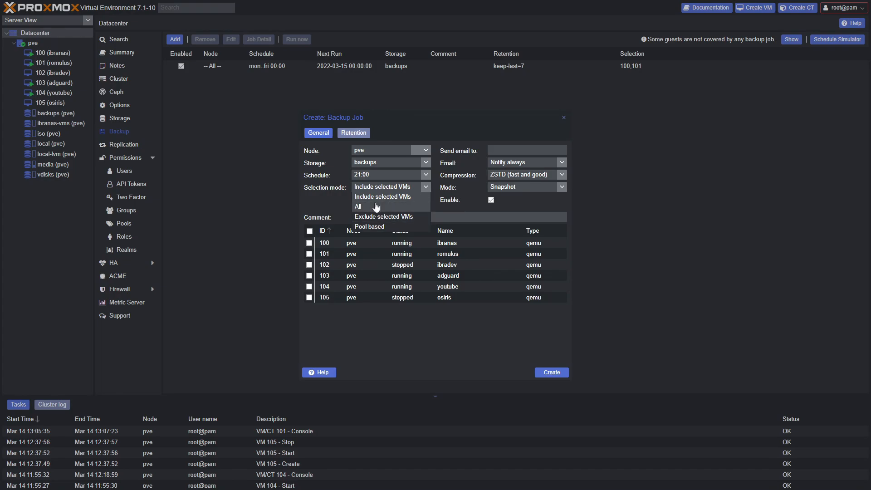
{"action": "left_click", "coordinate": [383, 186]}
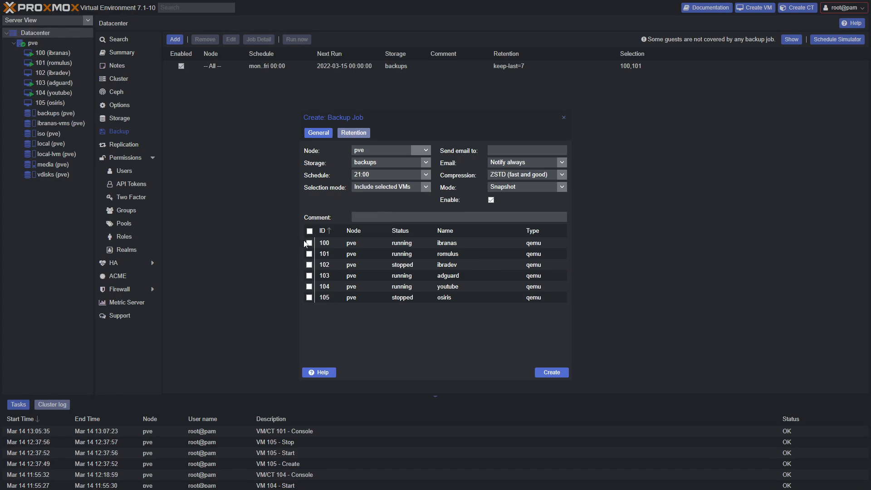
{"action": "left_click", "coordinate": [309, 253]}
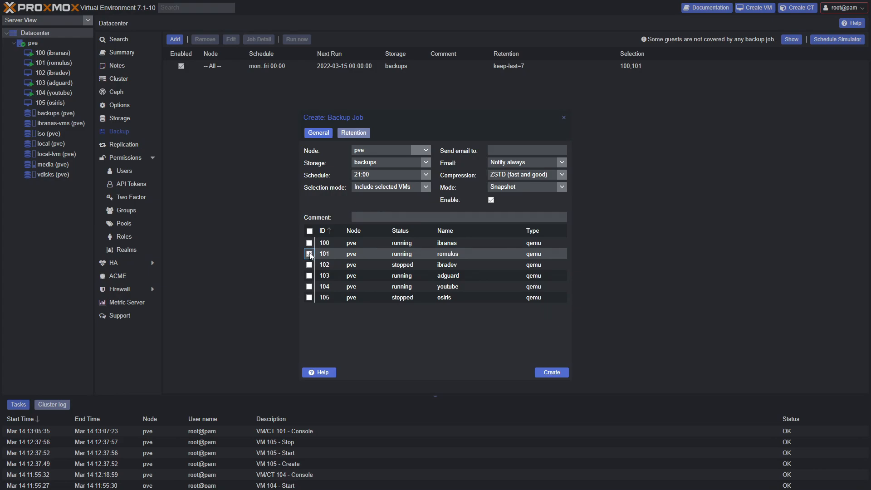
{"action": "left_click", "coordinate": [310, 254]}
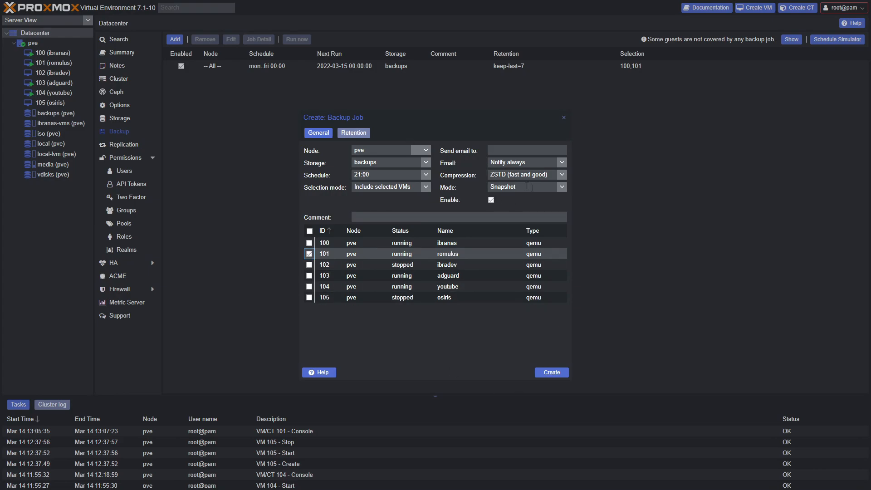
{"action": "left_click", "coordinate": [561, 186]}
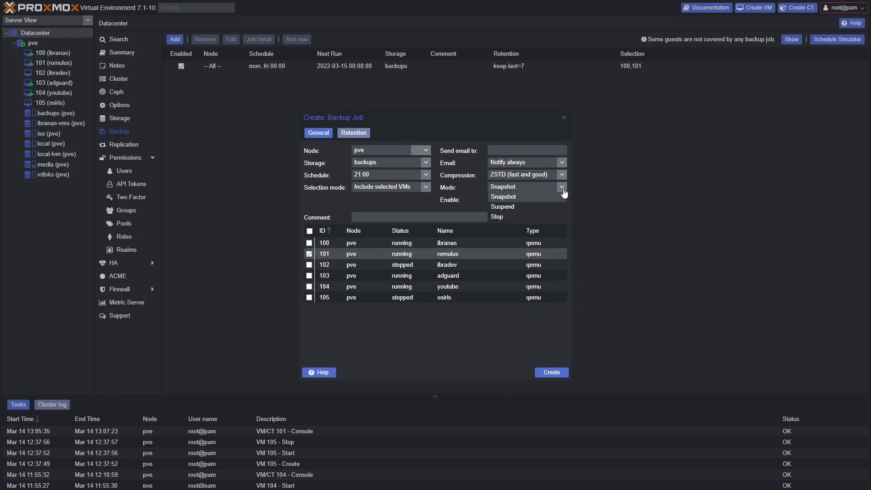
{"action": "left_click", "coordinate": [501, 196]}
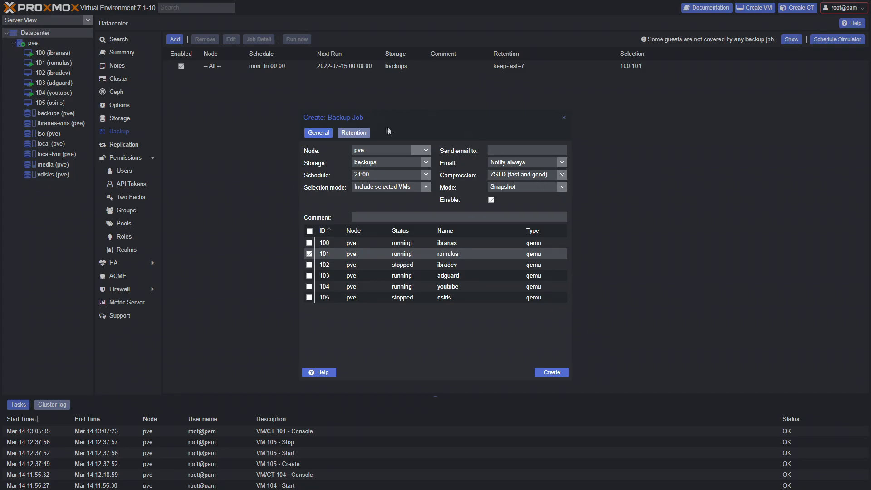
- Set Keep Last to 7 in the Retention settings, review General, then finish the job dialog
{"action": "left_click", "coordinate": [353, 132]}
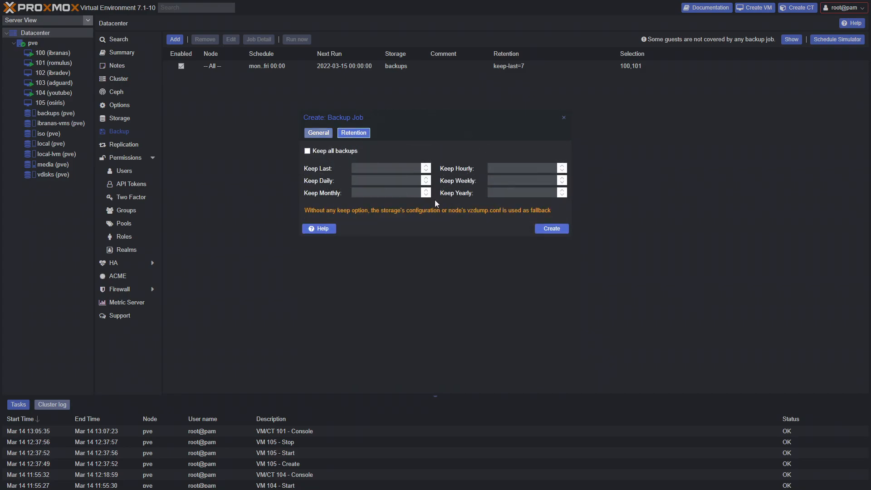
{"action": "mouse_move", "coordinate": [443, 188]}
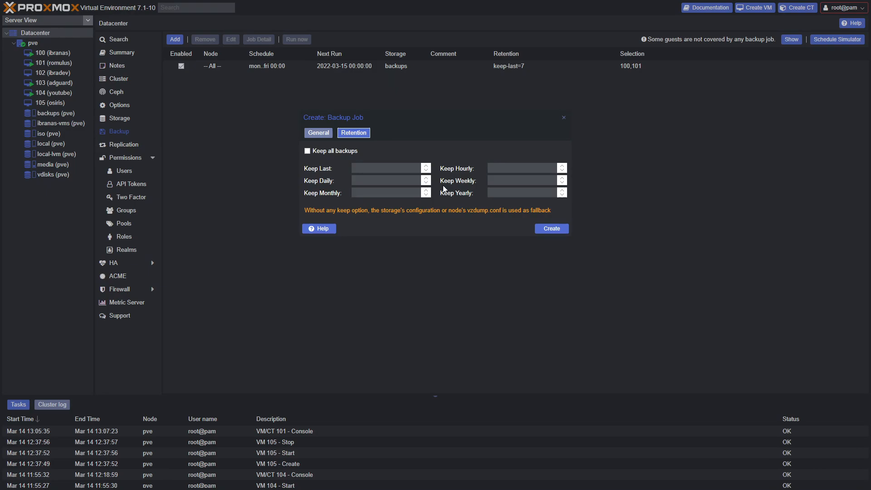
{"action": "mouse_move", "coordinate": [390, 147]}
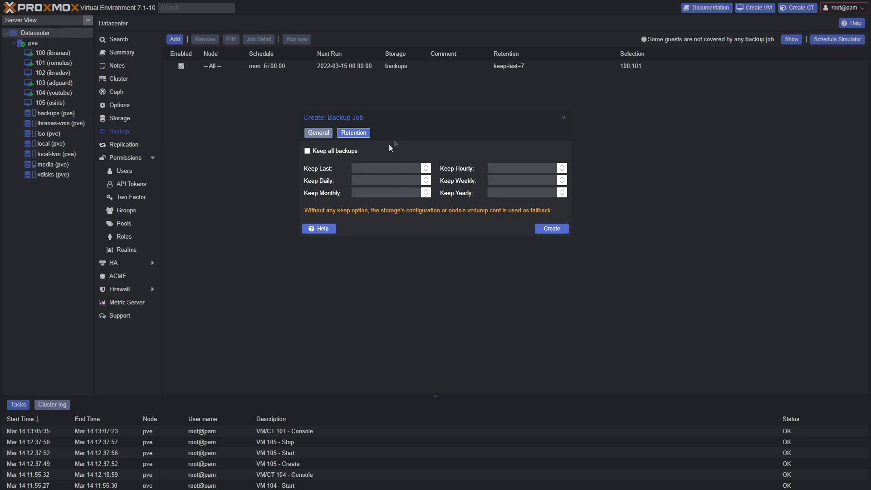
{"action": "mouse_move", "coordinate": [426, 168]}
{"action": "type", "text": "7"}
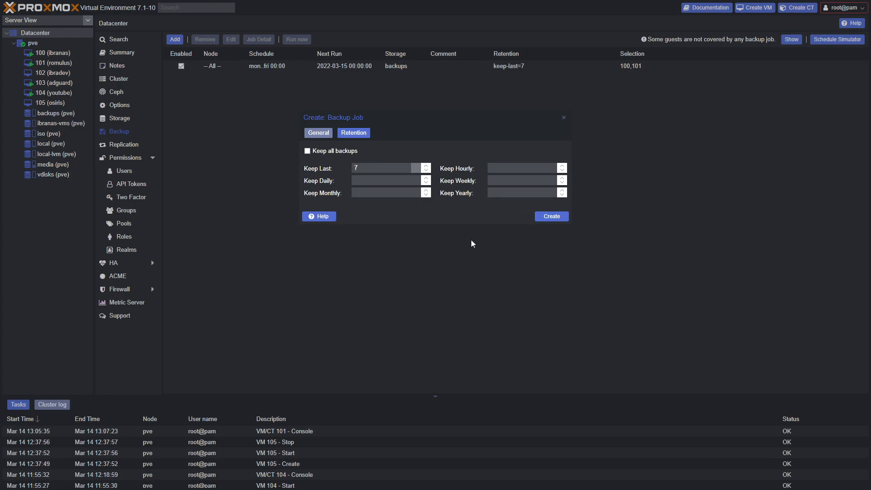
{"action": "left_click", "coordinate": [318, 133]}
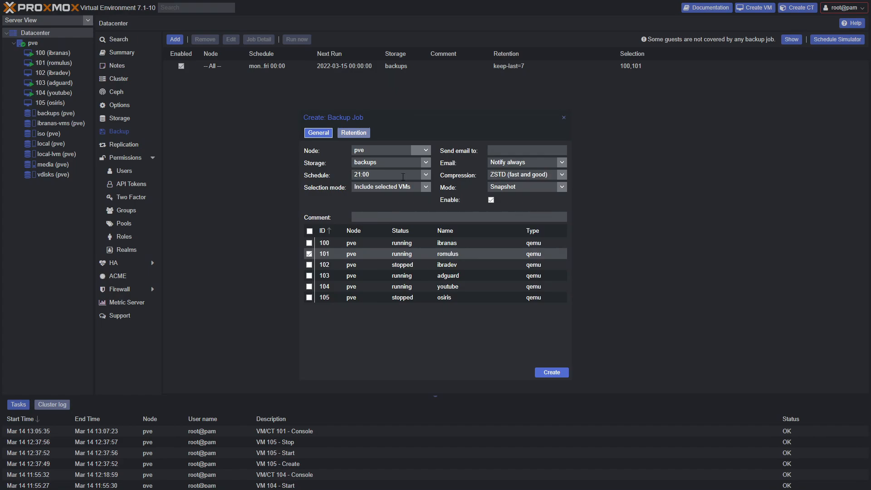
{"action": "left_click", "coordinate": [353, 132]}
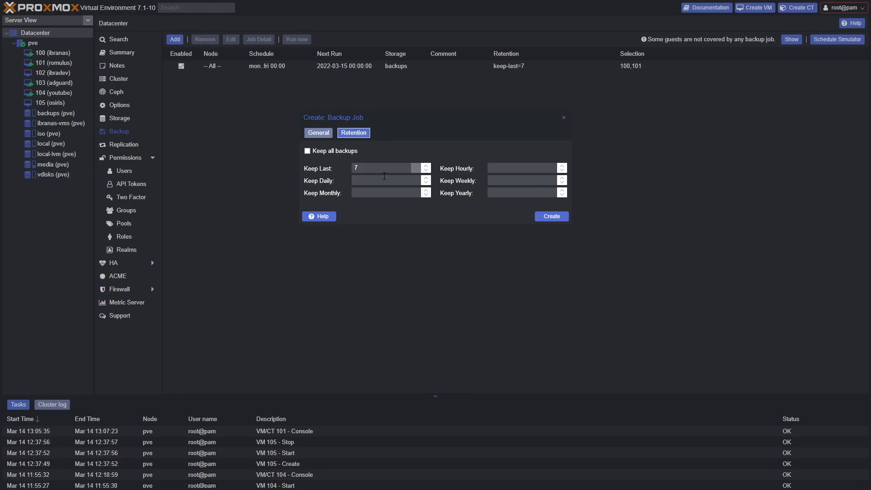
{"action": "mouse_move", "coordinate": [358, 191]}
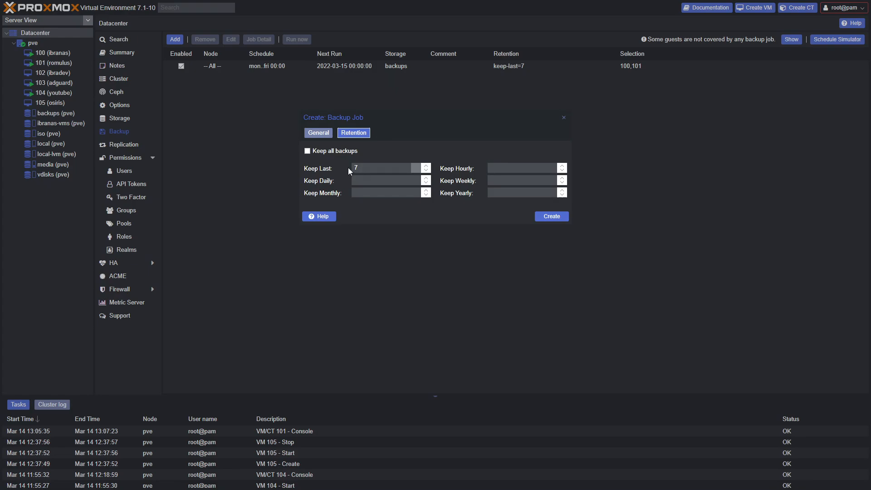
{"action": "mouse_move", "coordinate": [255, 180]}
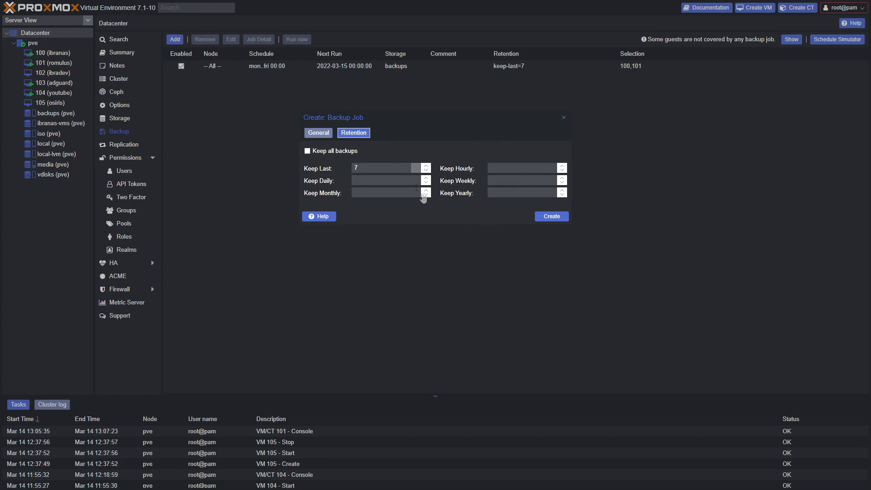
{"action": "mouse_move", "coordinate": [413, 167]}
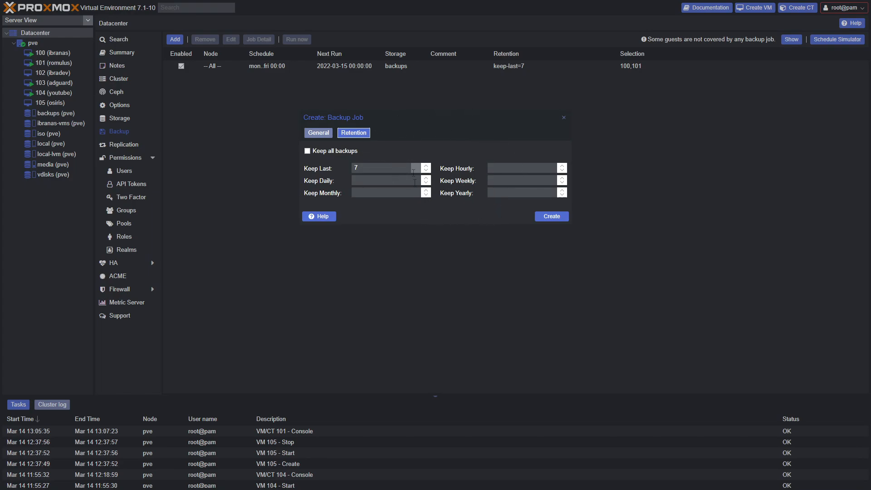
{"action": "mouse_move", "coordinate": [475, 144]}
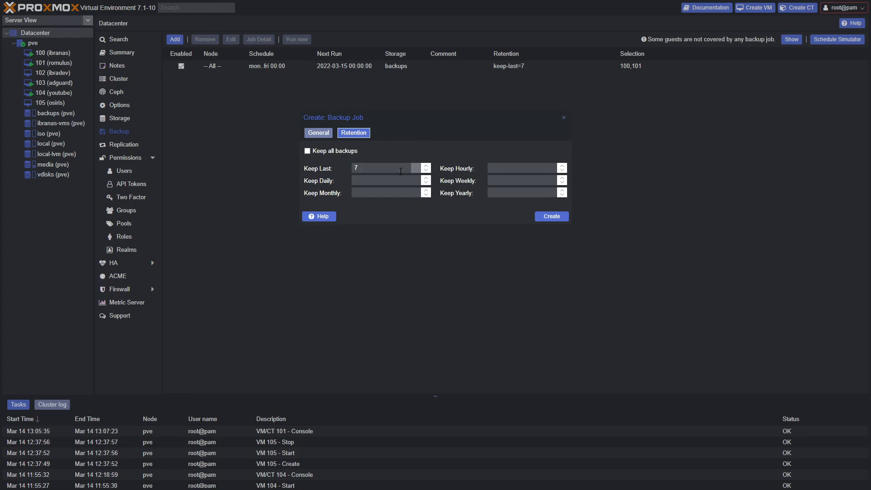
{"action": "mouse_move", "coordinate": [470, 195]}
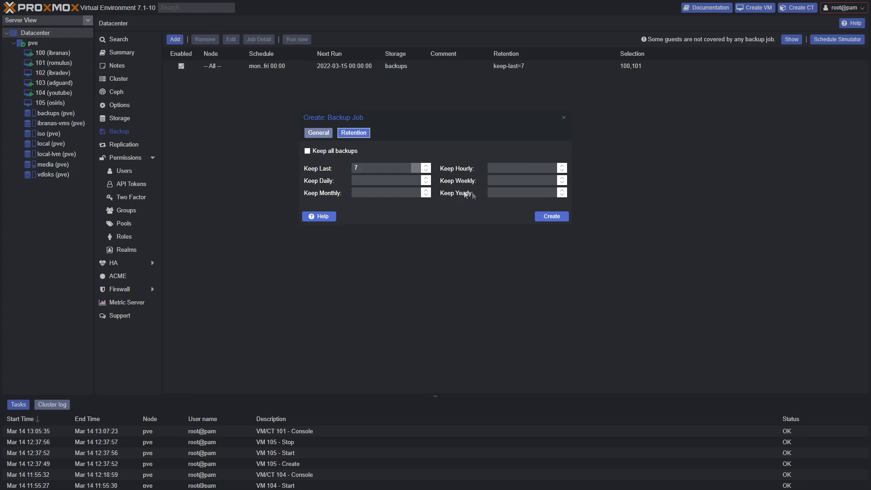
{"action": "left_click", "coordinate": [562, 117]}
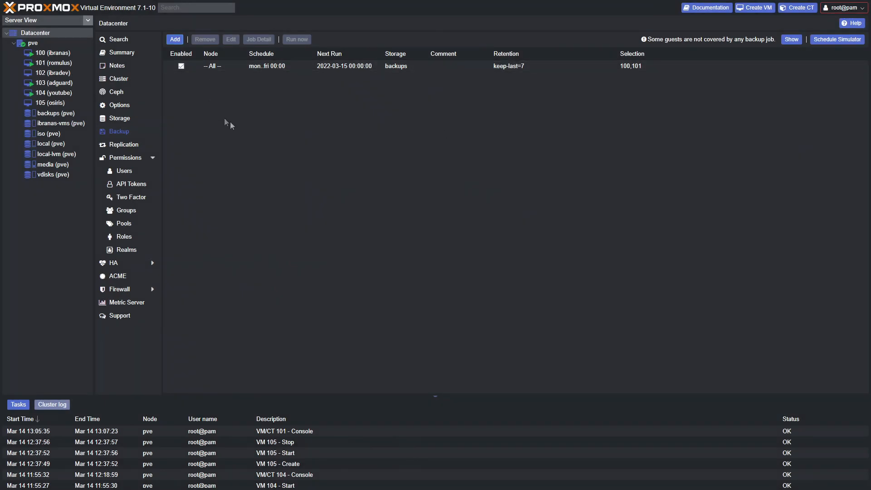
{"action": "mouse_move", "coordinate": [133, 105]}
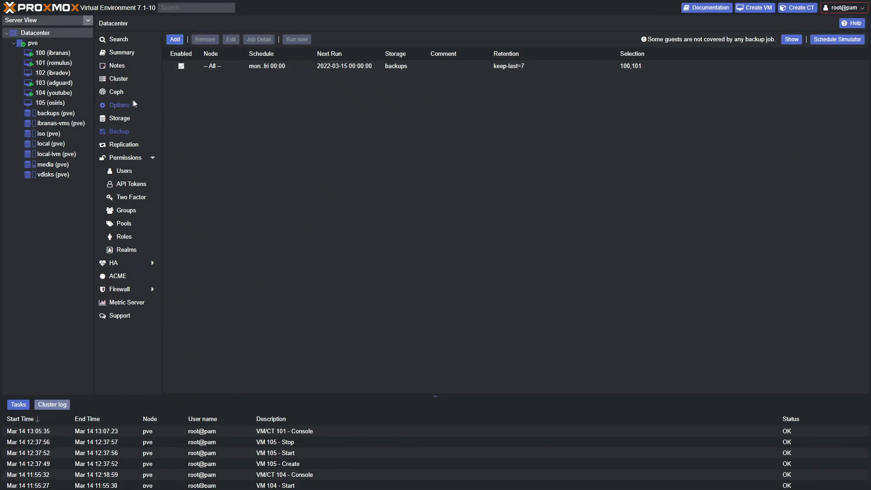
{"action": "left_click", "coordinate": [52, 72]}
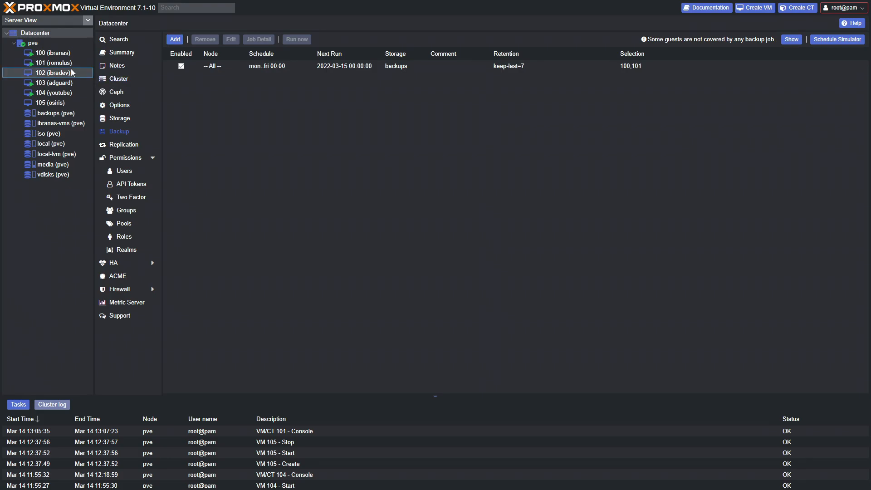
- Show VM 101 (romulus)'s backup list with its nine stored backups
{"action": "left_click", "coordinate": [54, 62]}
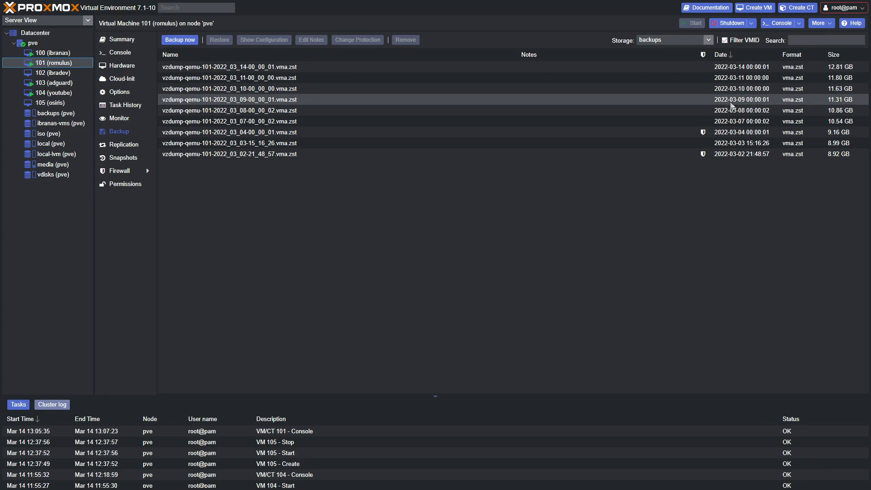
{"action": "mouse_move", "coordinate": [805, 103]}
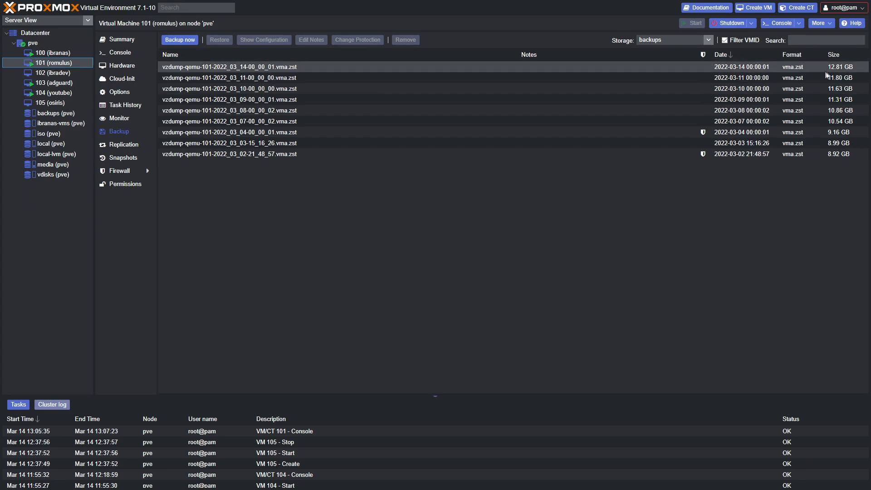
{"action": "mouse_move", "coordinate": [856, 64]}
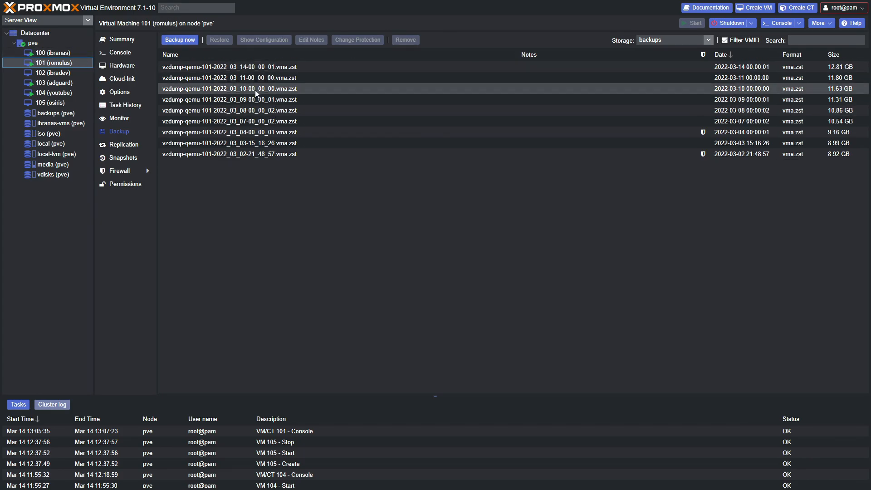
{"action": "mouse_move", "coordinate": [671, 195]}
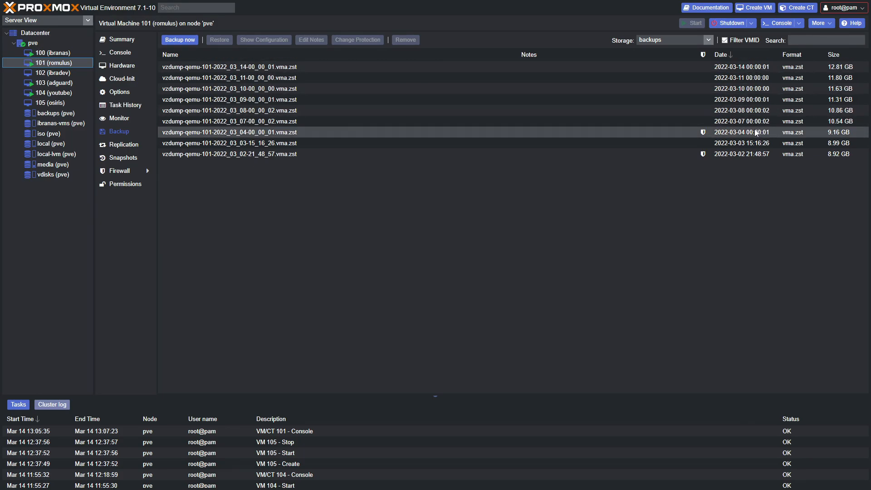
{"action": "mouse_move", "coordinate": [753, 135]}
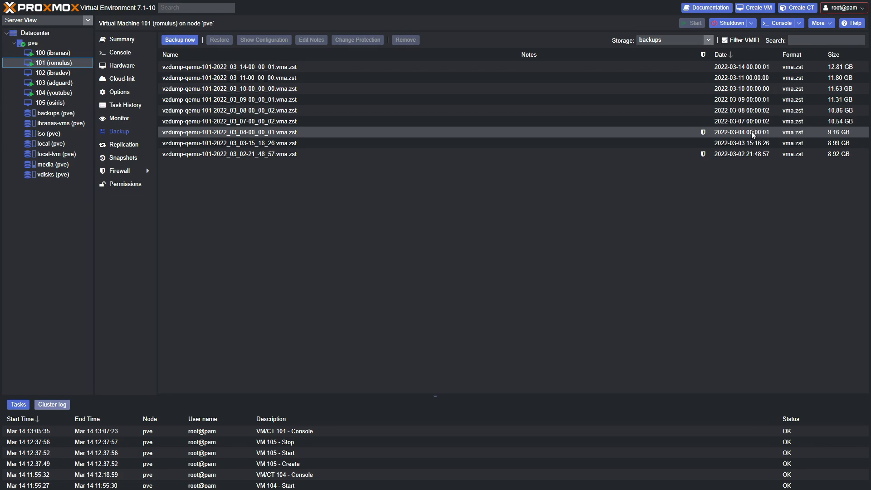